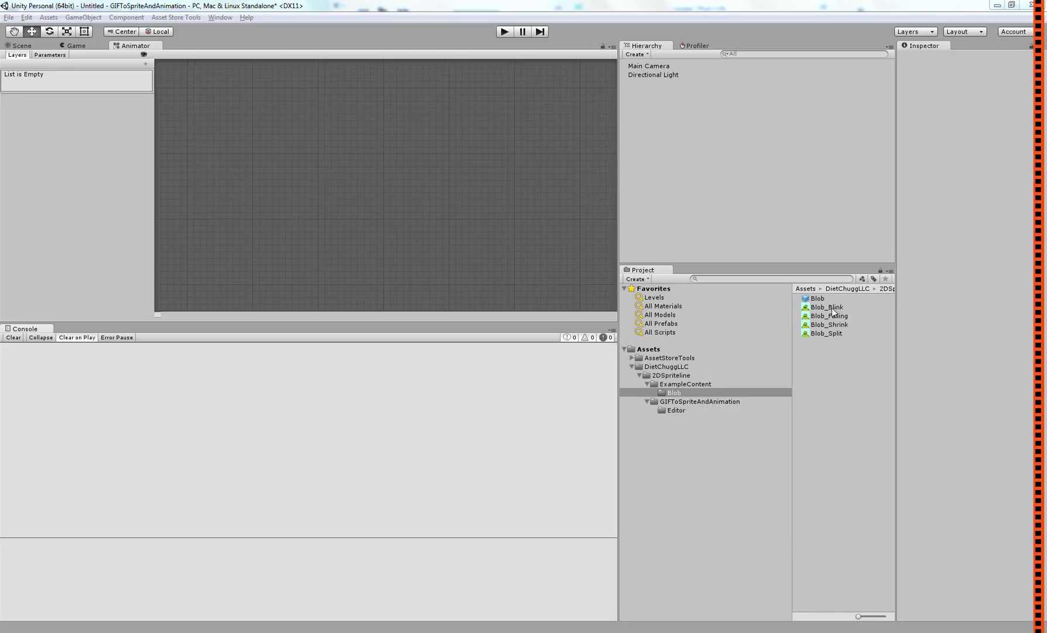
- Select the Blob_Blink, Blob_Falling, Blob_Shrink and Blob_Split GIFs together in the Blob folder
click(827, 332)
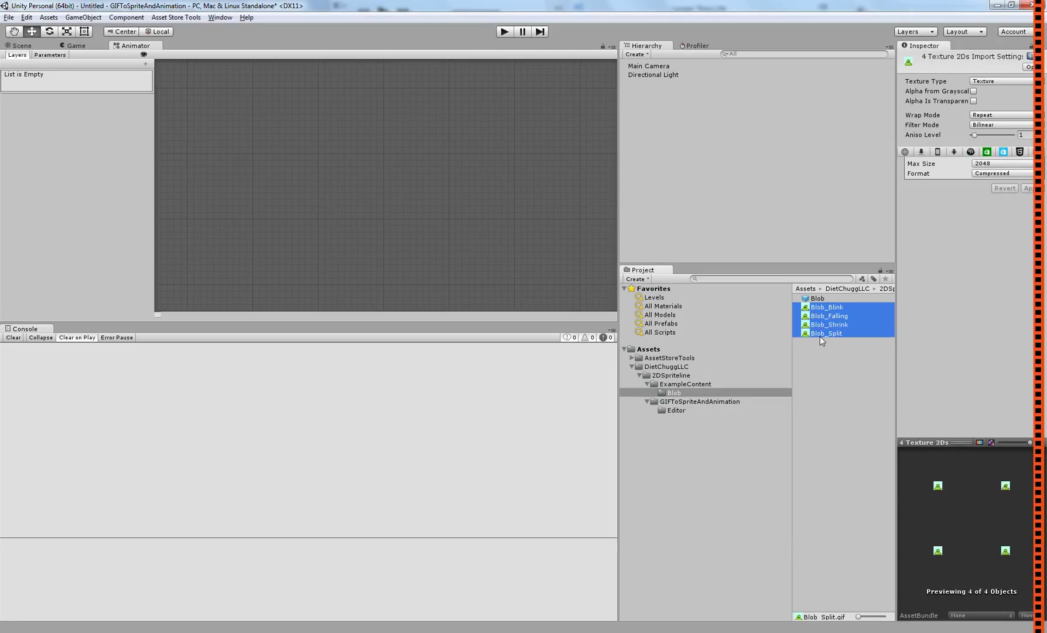
mouse_move(823, 328)
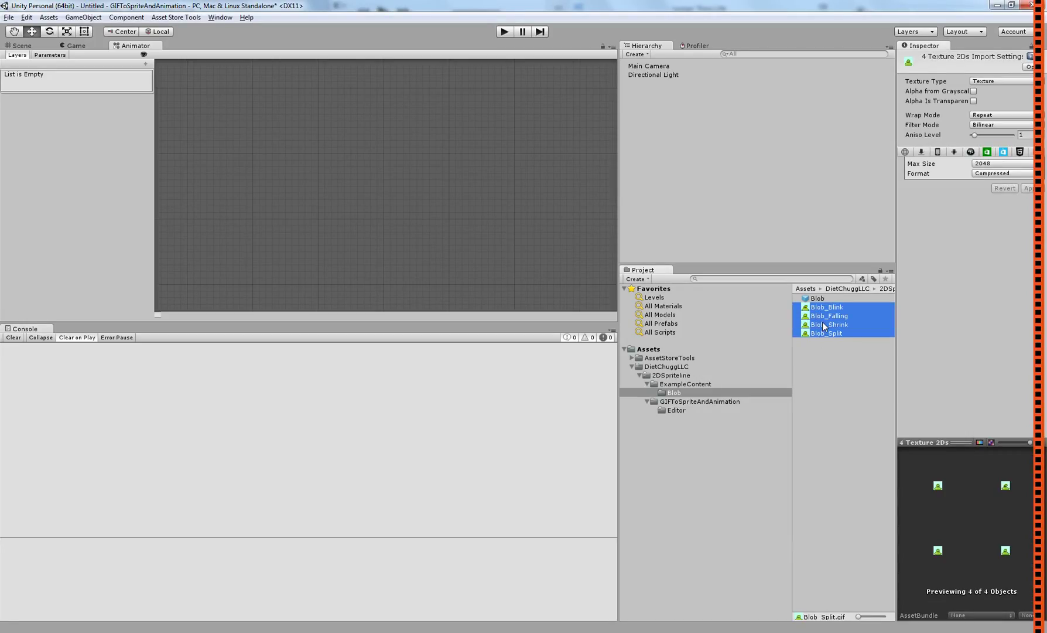
- Run Create > GIFToAnimation on the four GIFs with Padding 2 to generate sheets and clips
right_click(833, 326)
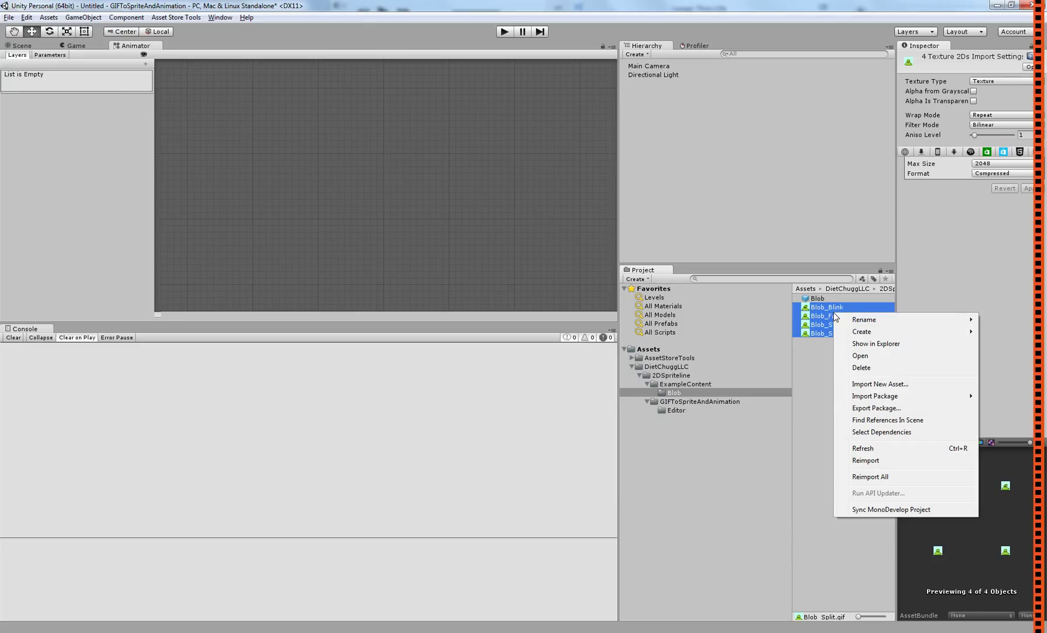
mouse_move(862, 332)
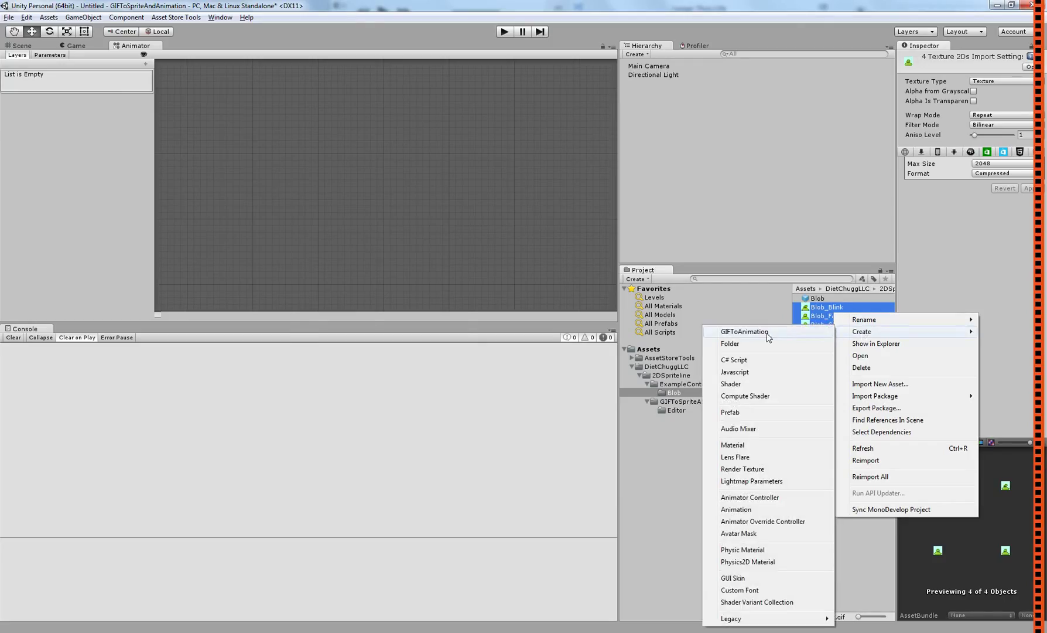
click(743, 331)
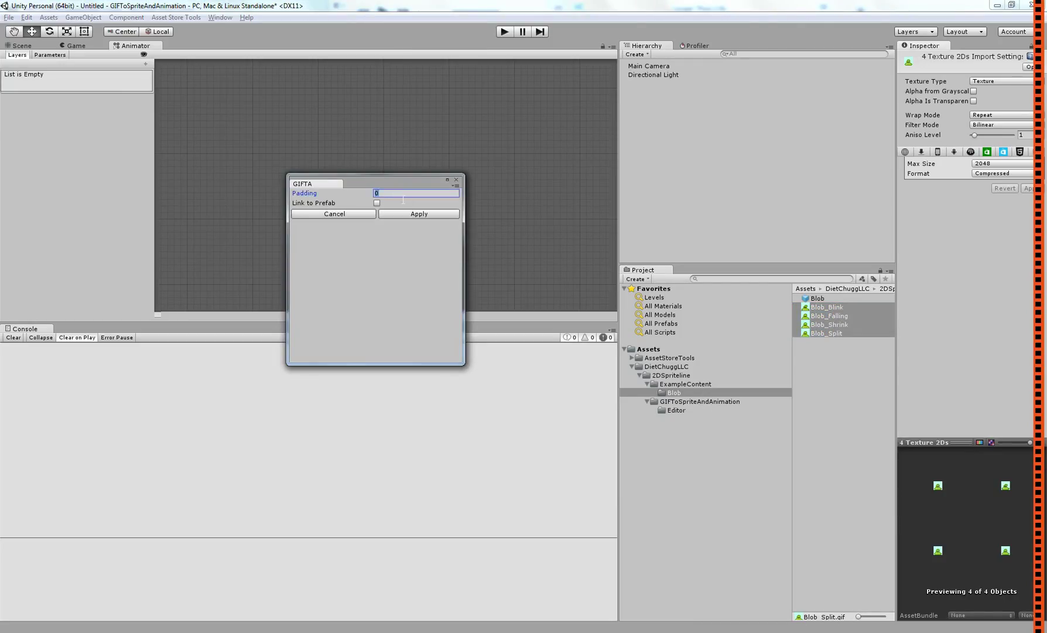
text(2)
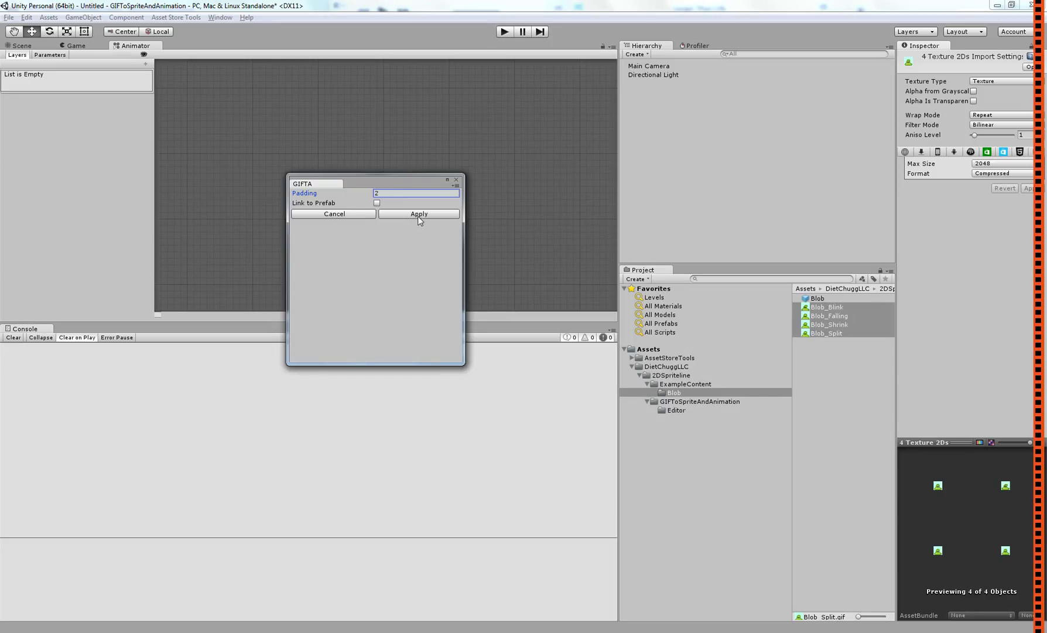
click(419, 213)
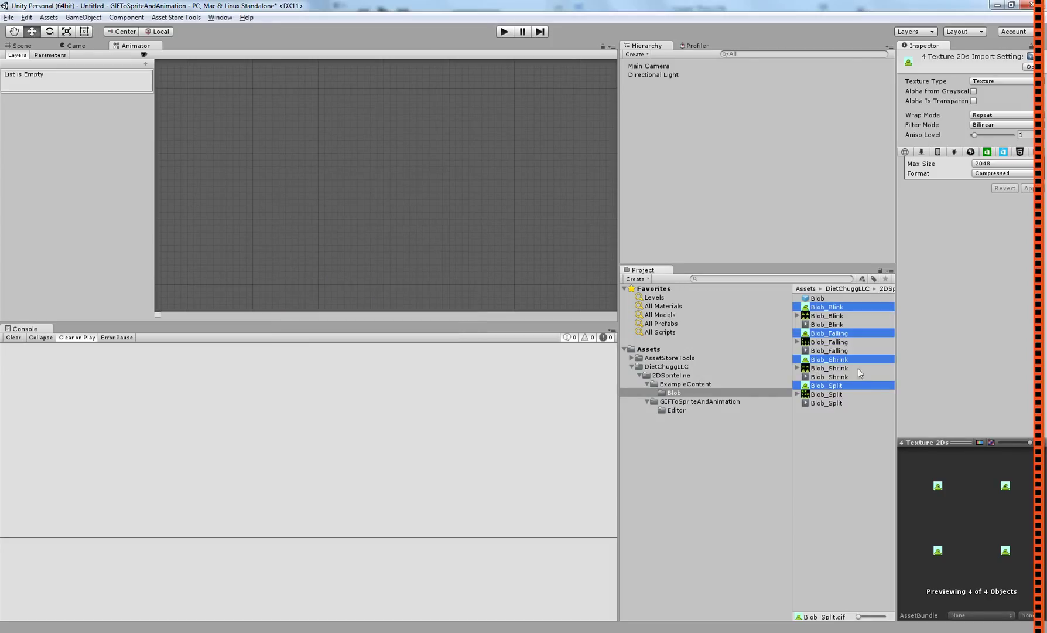
click(827, 324)
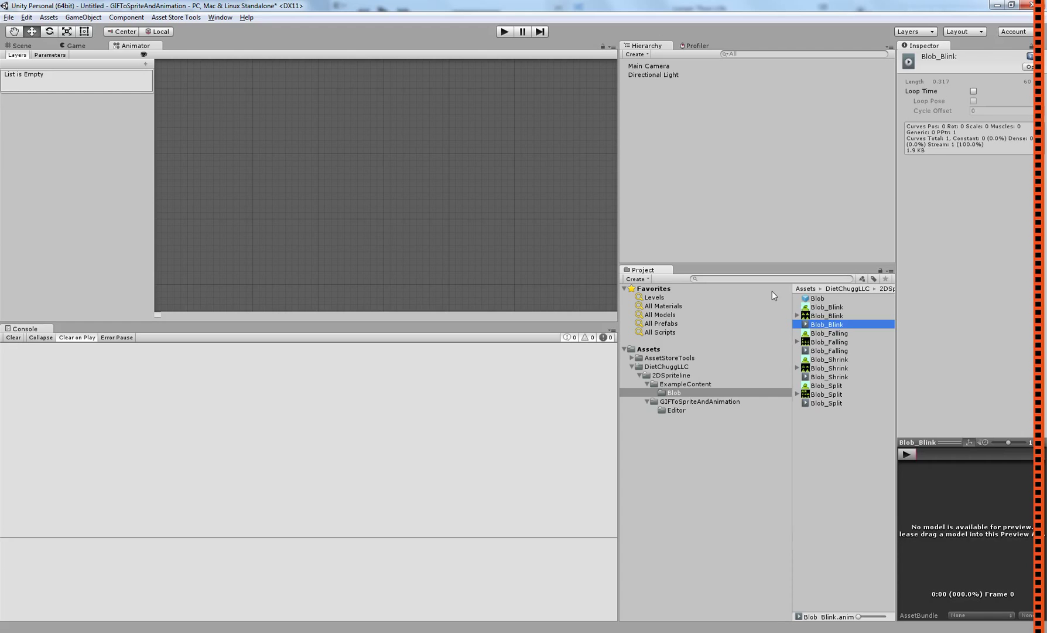
click(827, 315)
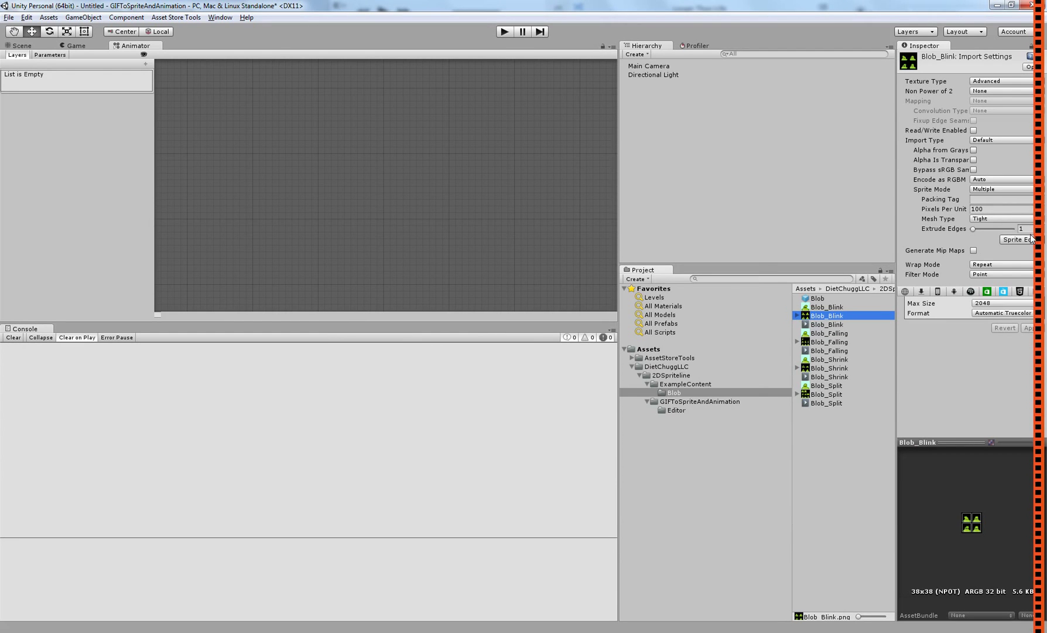
click(1015, 239)
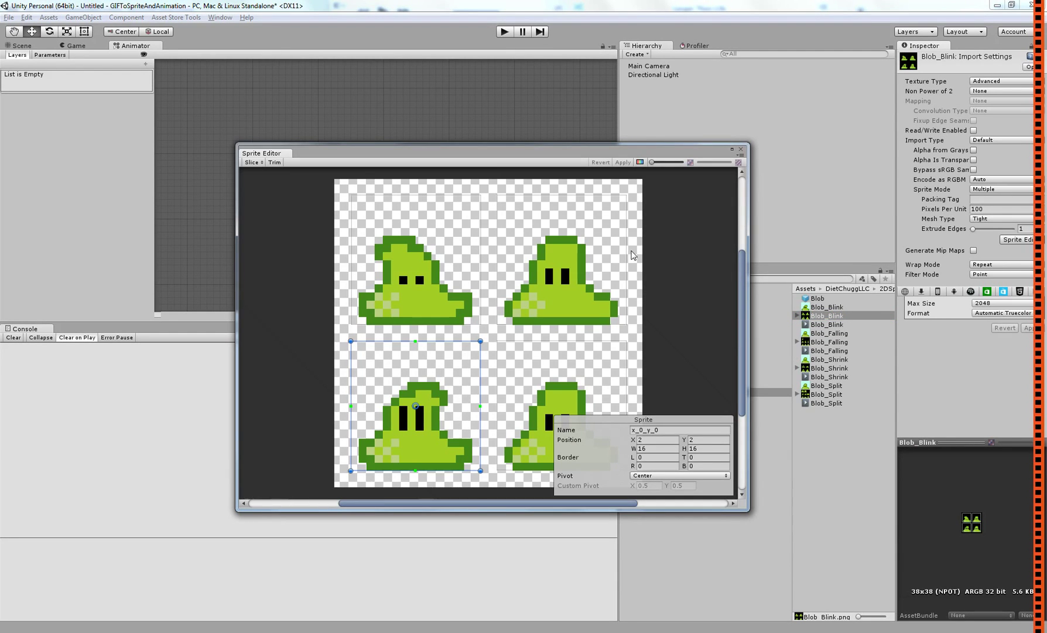
click(560, 260)
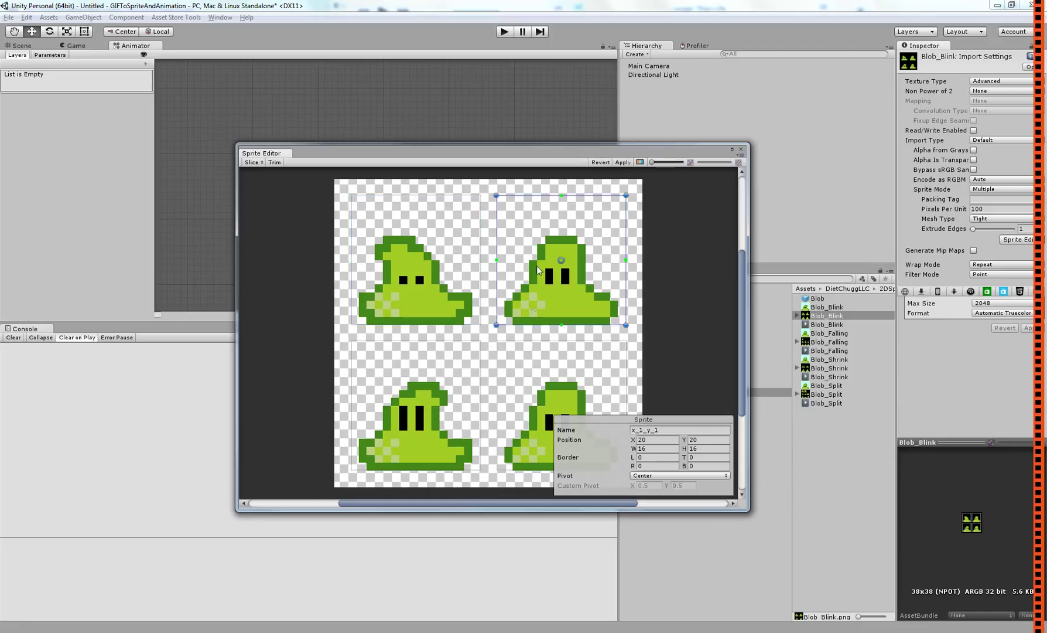
click(414, 408)
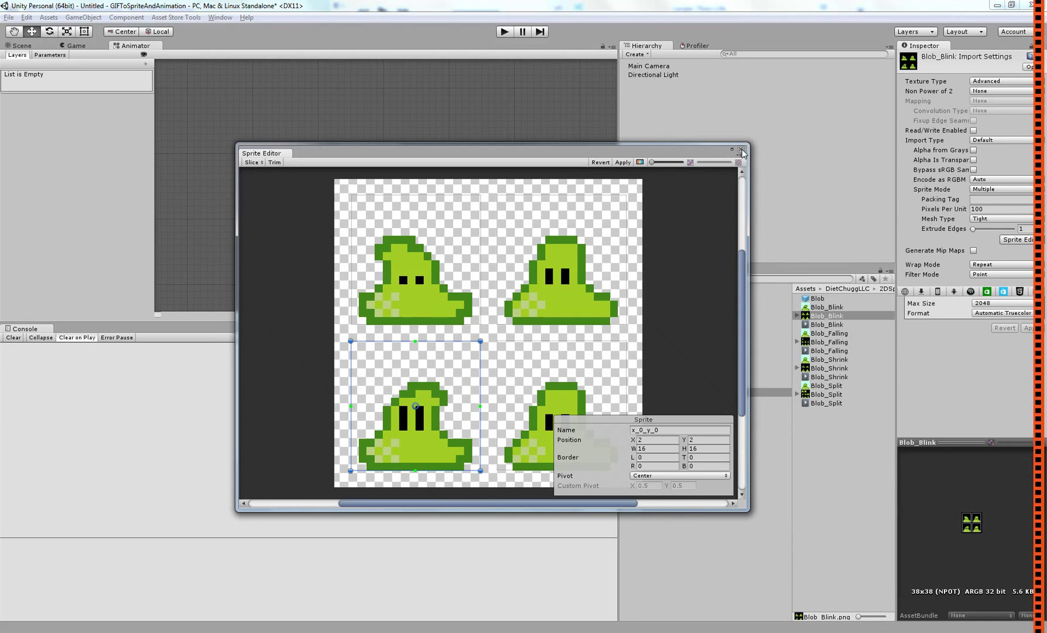
click(739, 150)
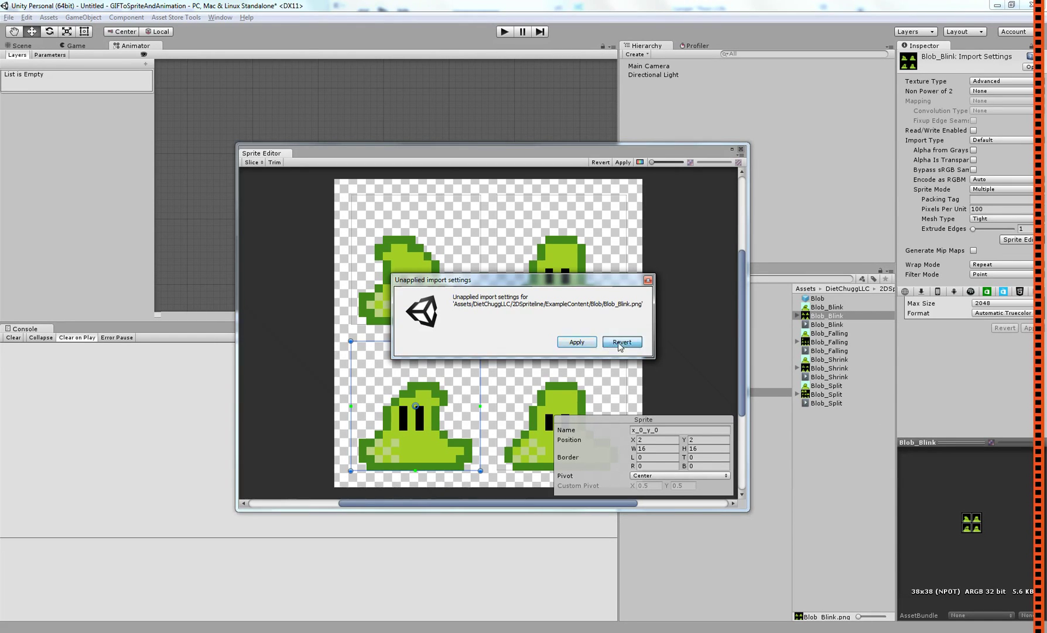
click(620, 341)
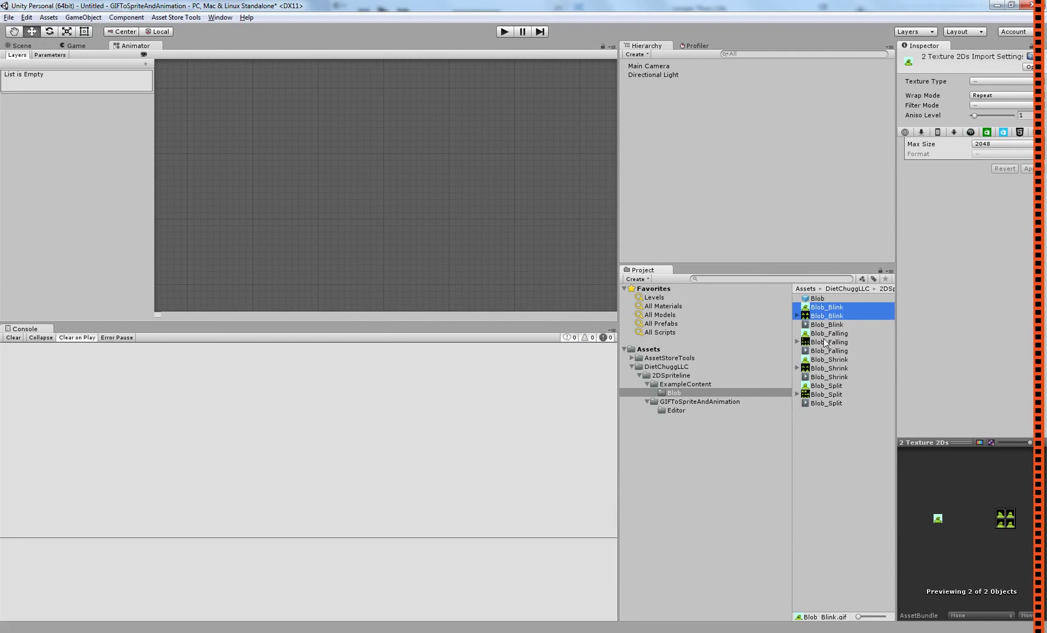
- Delete the generated .png sheets and .anim clips, then select the Blob prefab with its empty Sprite Renderer
click(828, 342)
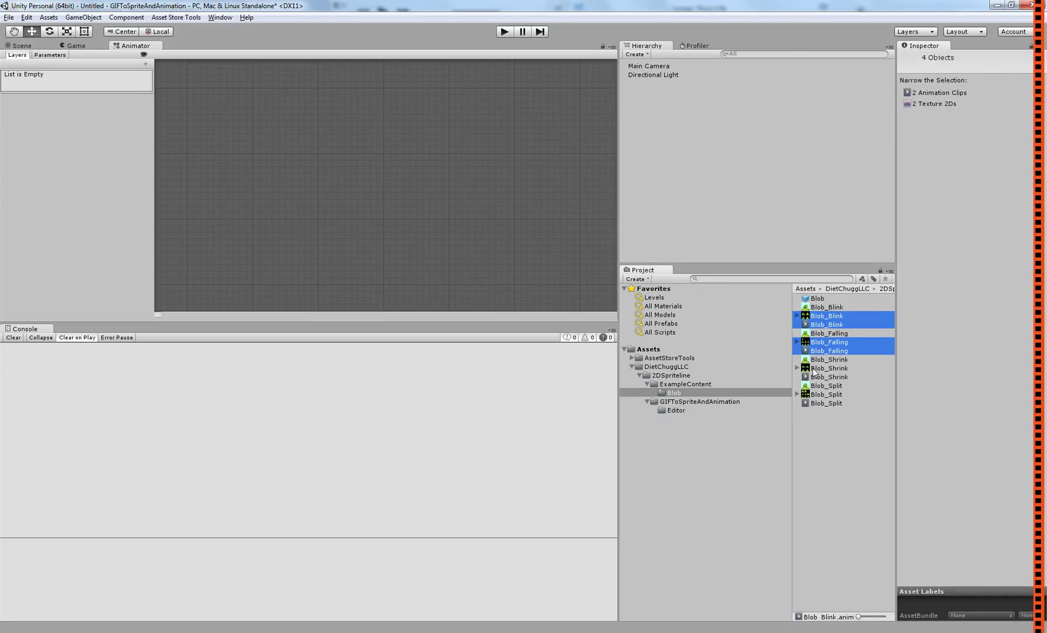
right_click(826, 394)
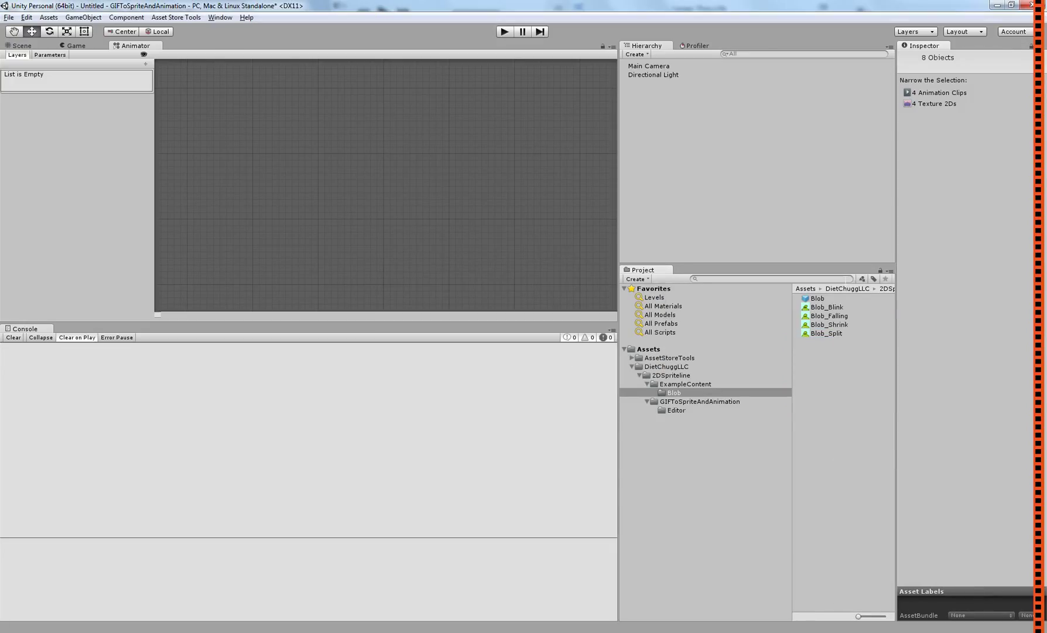
click(818, 298)
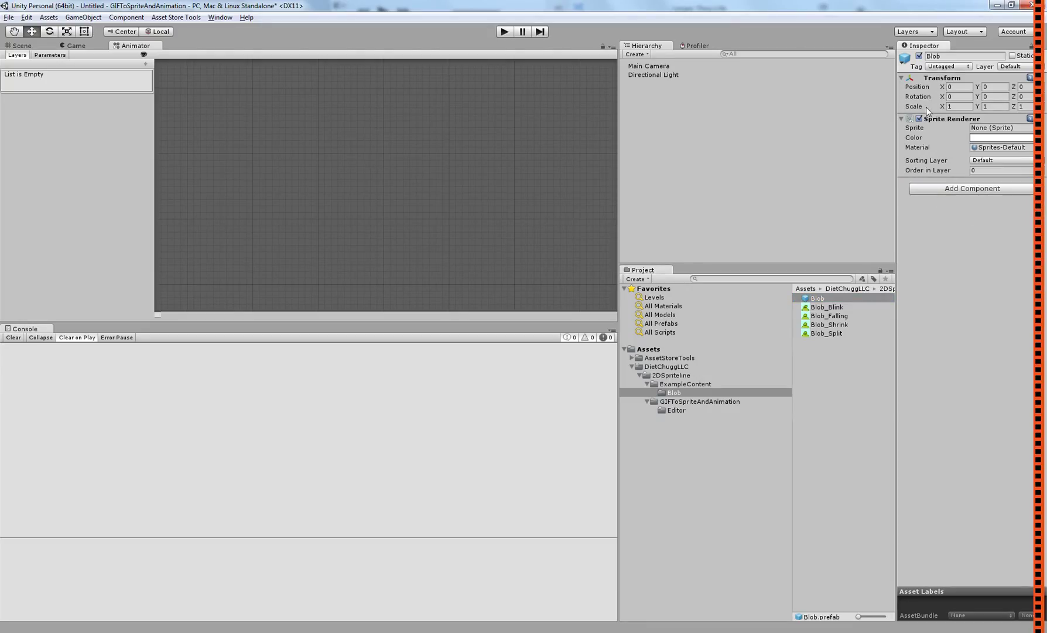
mouse_move(856, 326)
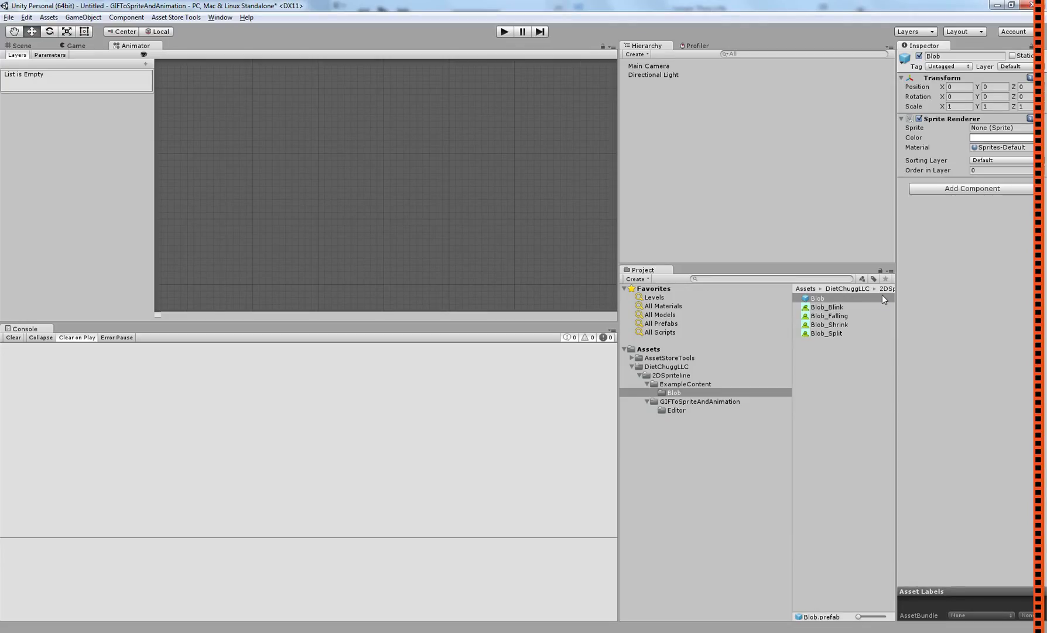
click(827, 307)
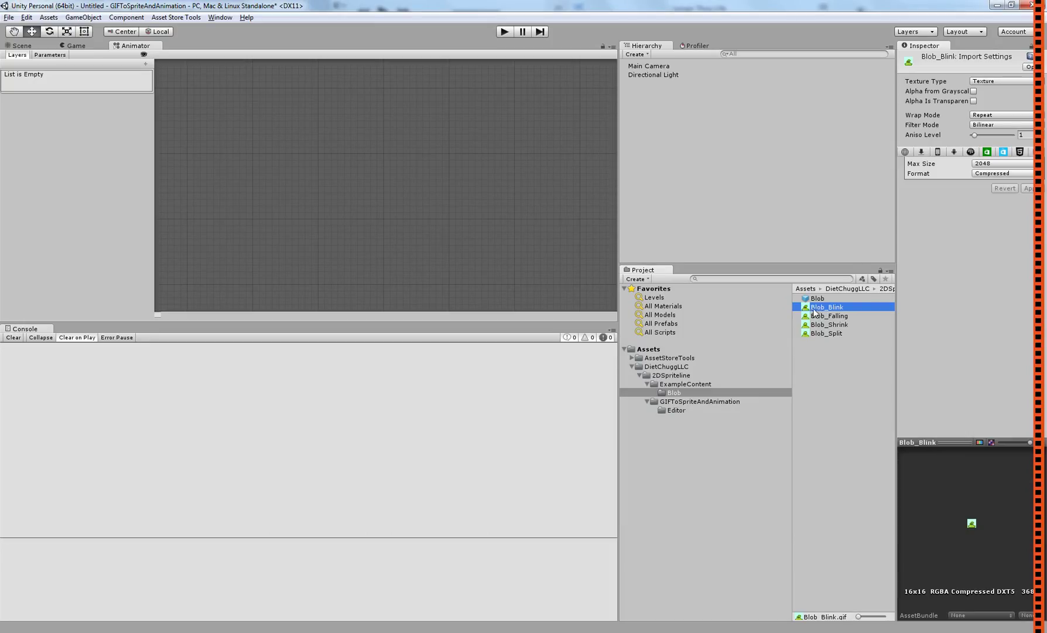
mouse_move(829, 315)
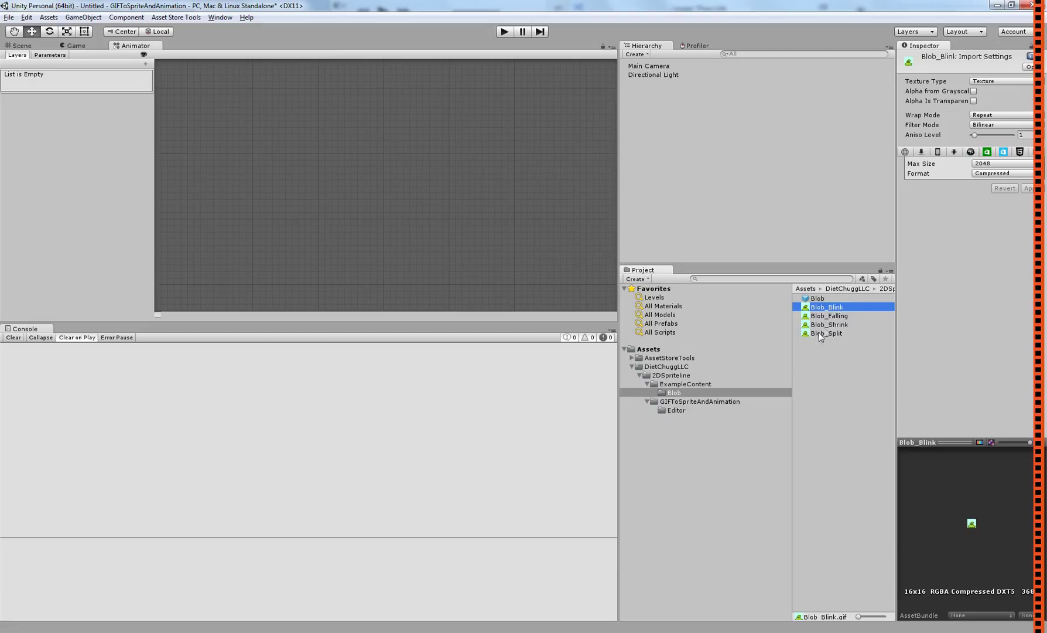
- Rerun GIFToAnimation with Padding 2 and Link to Prefab, adding Falling, Split, Blink and Shrink states to Blob's Animator
right_click(828, 323)
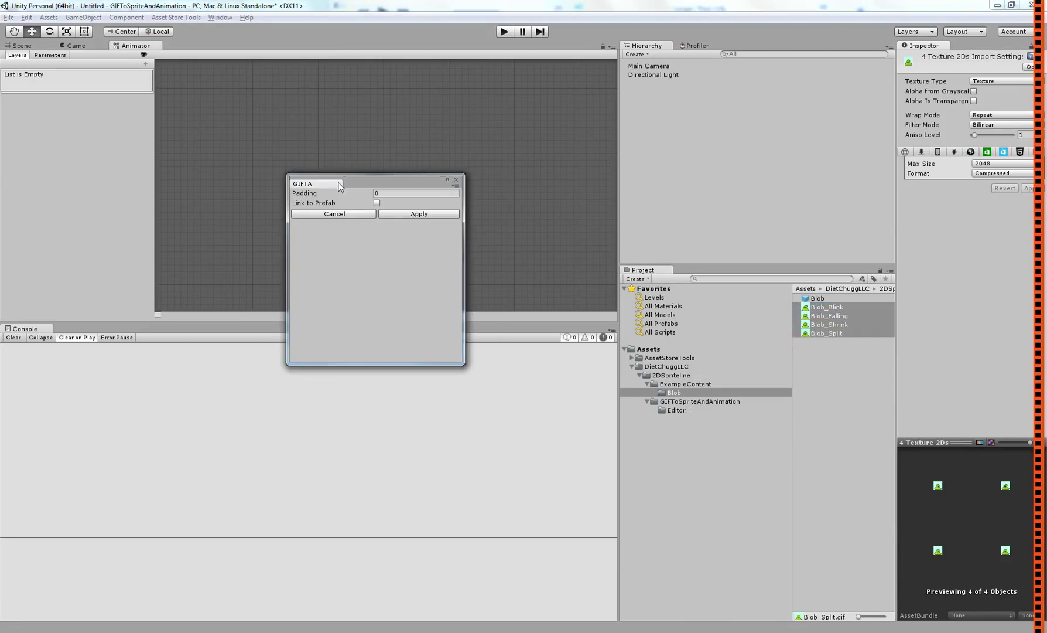
click(377, 203)
text(2)
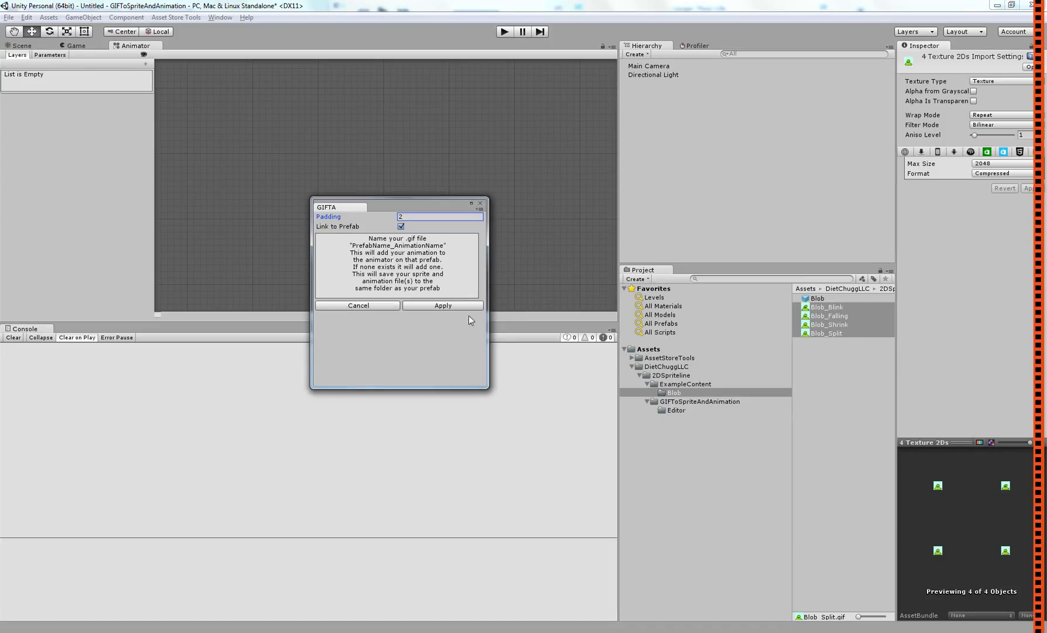
click(442, 305)
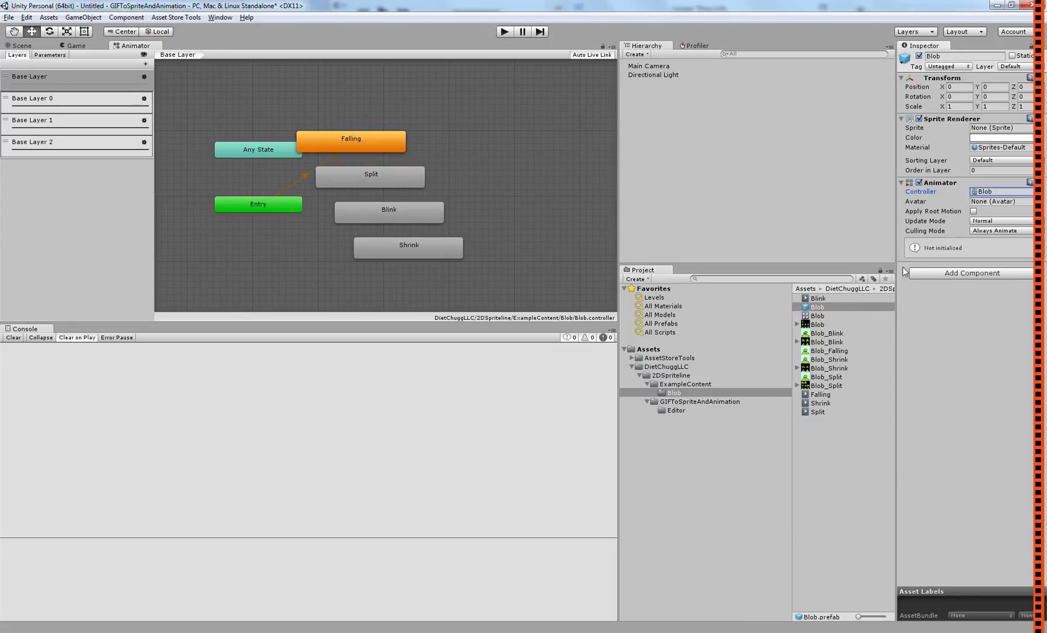
click(391, 211)
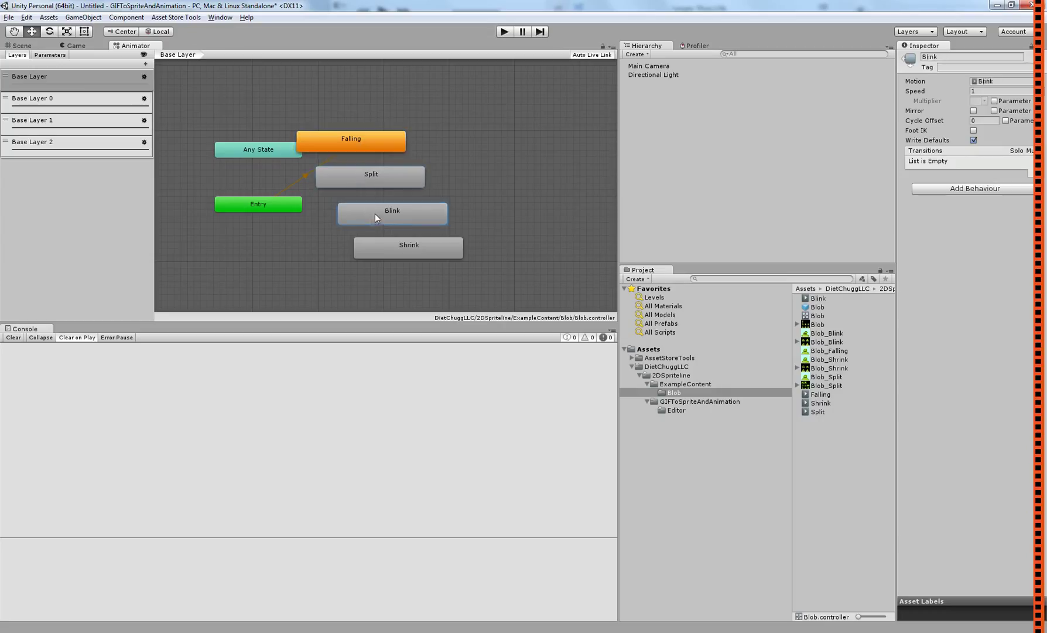
click(412, 242)
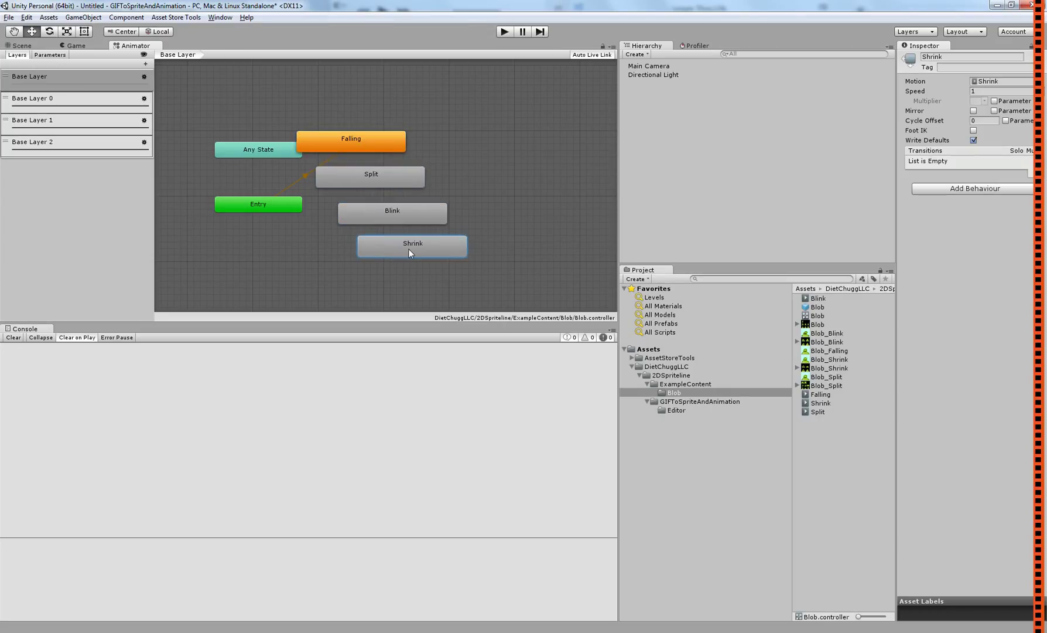